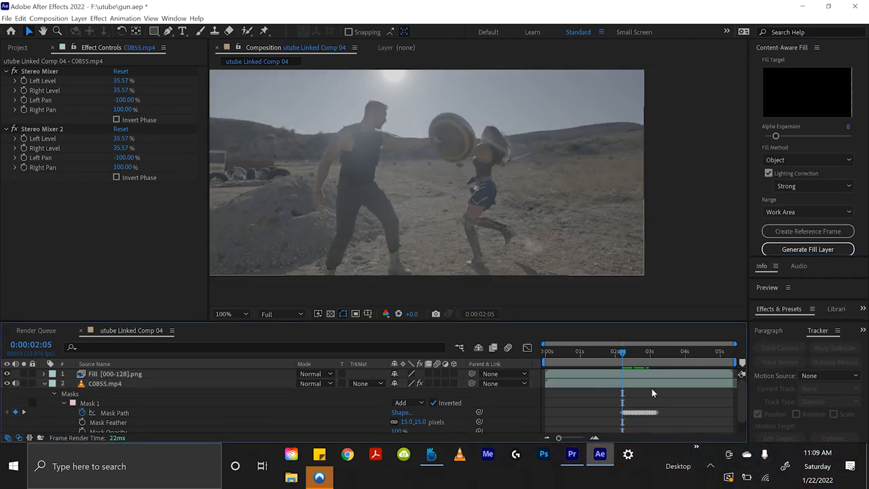
mouse_move(457, 224)
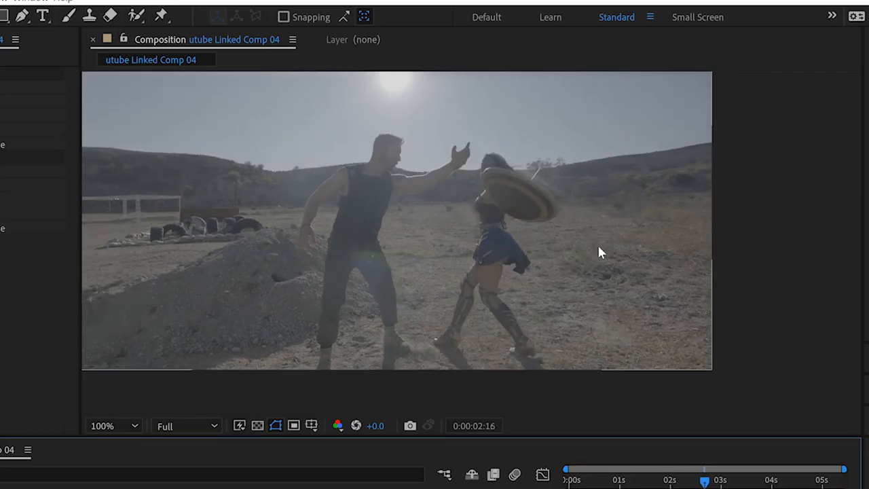
Step: Zoom the composition viewer to 400% to inspect the filled area around the hand and shield
left_click(101, 426)
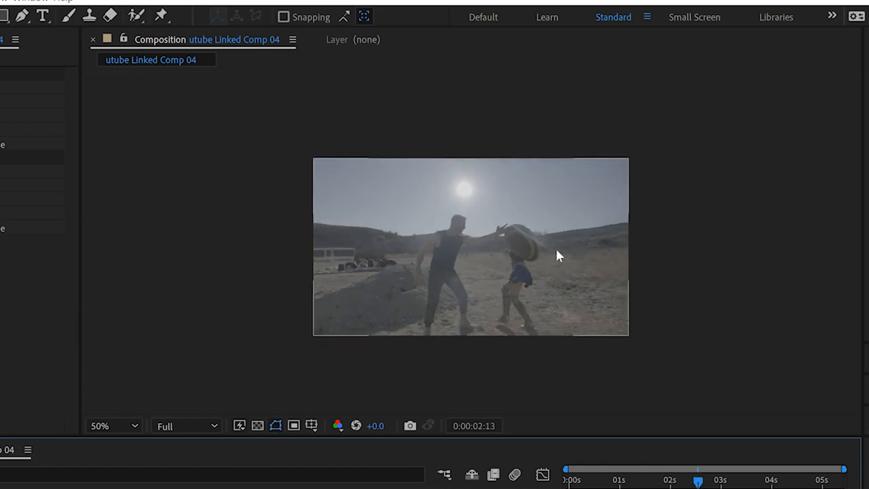
left_click(113, 427)
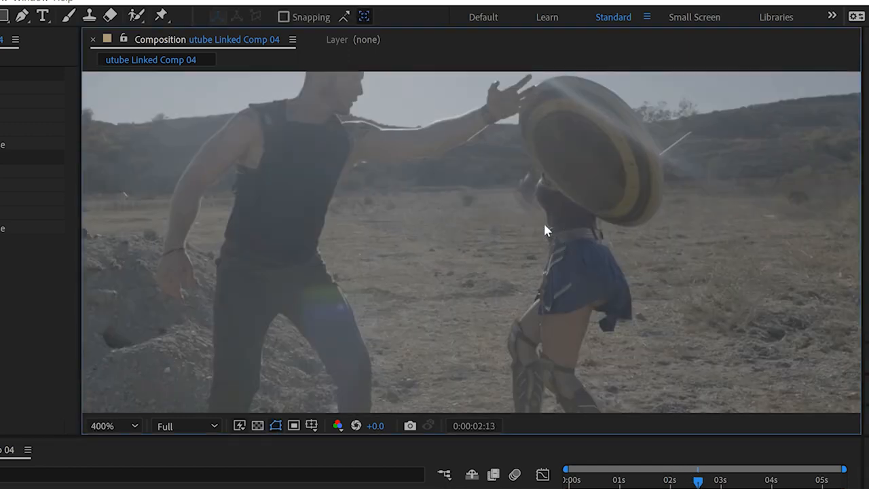